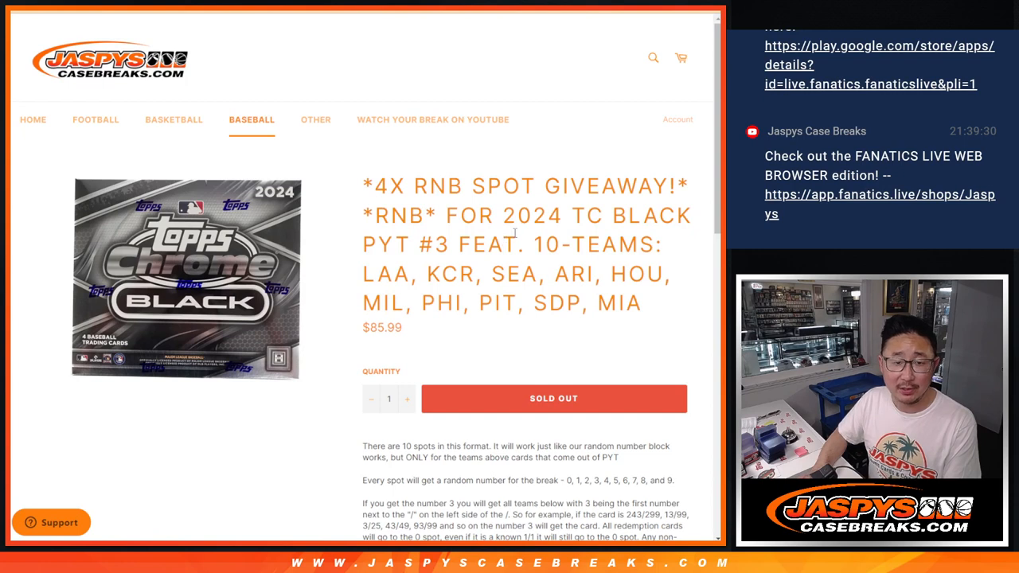
mouse_move(454, 243)
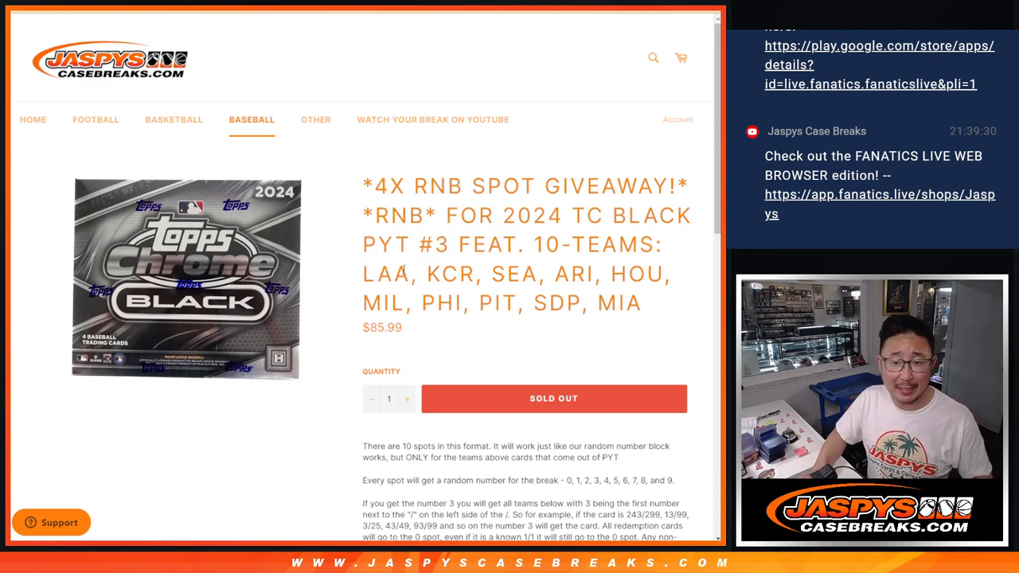
Highlight the ten team abbreviations in the RNB listing title and scroll through the teams.
left_click_drag(363, 274, 653, 302)
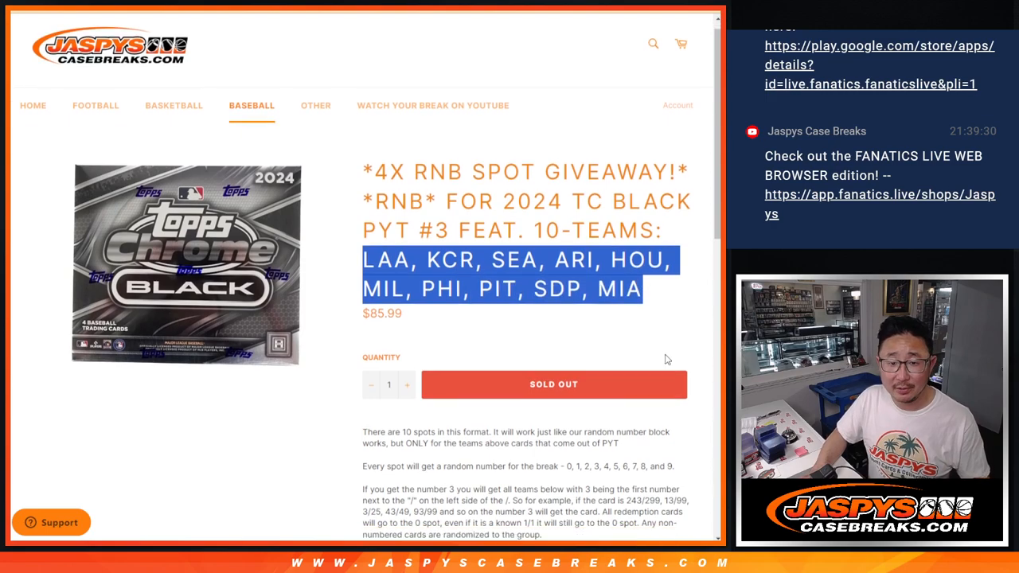
scroll("down", 3)
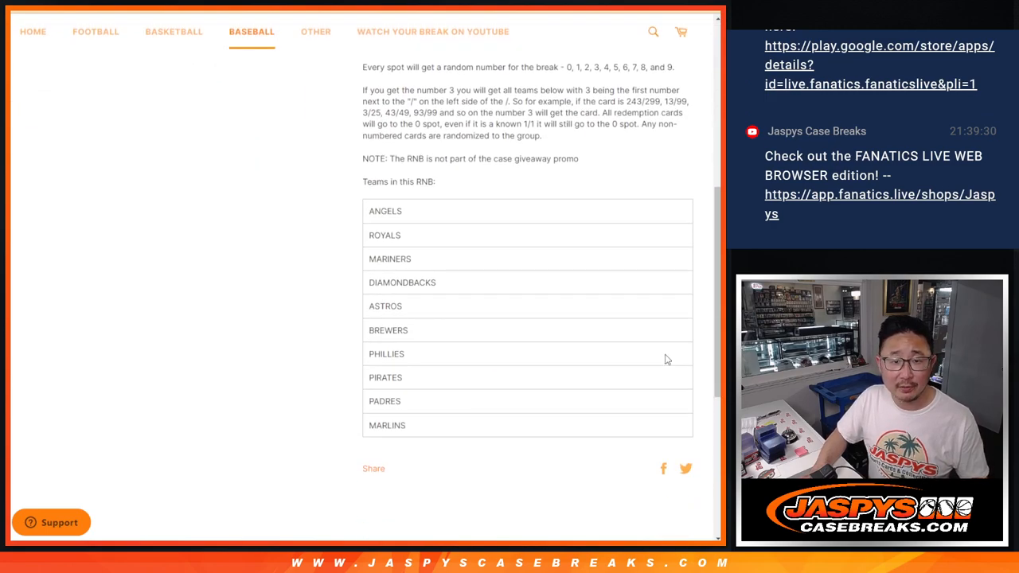
scroll("up", 3)
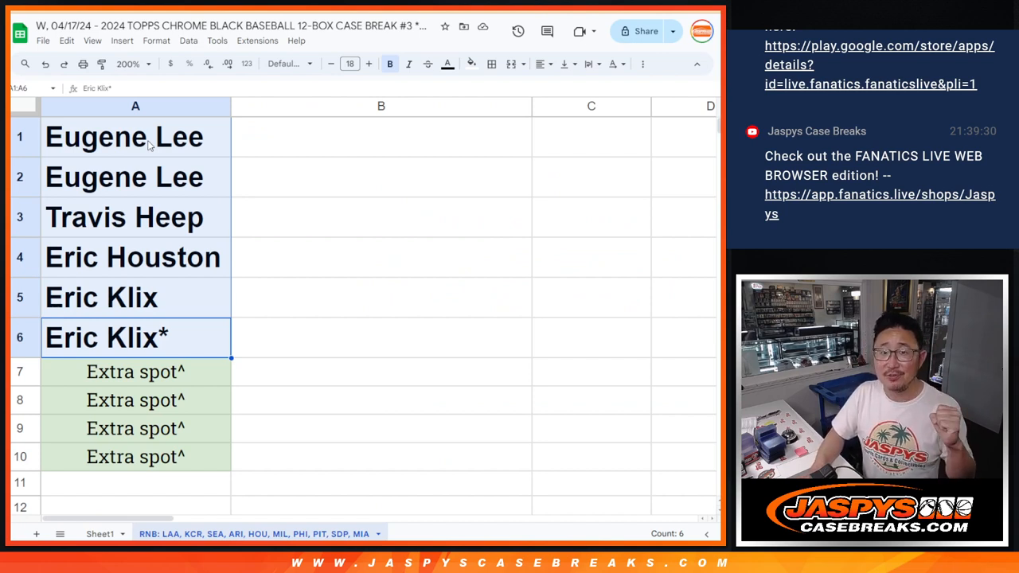
Select the six participant names in cells A1:A6.
left_click(136, 137)
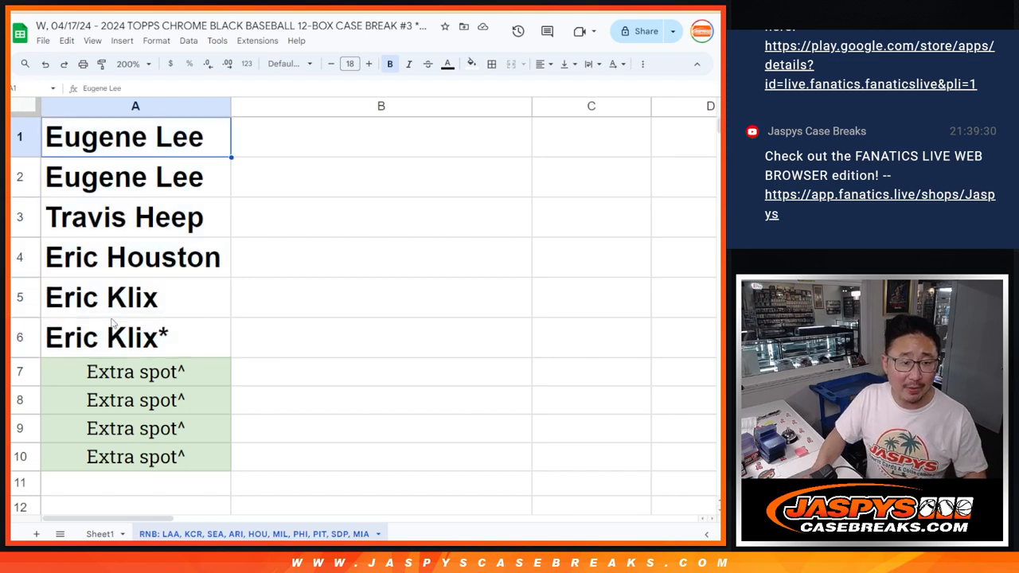
left_click_drag(123, 136, 123, 336)
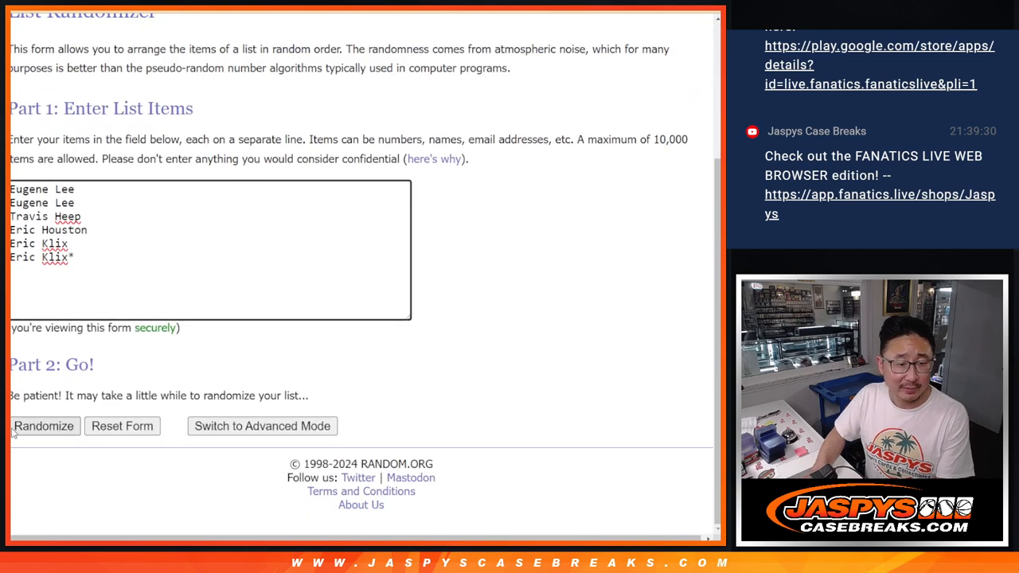
Shuffle the six names repeatedly in RANDOM.ORG's List Randomizer.
left_click(44, 426)
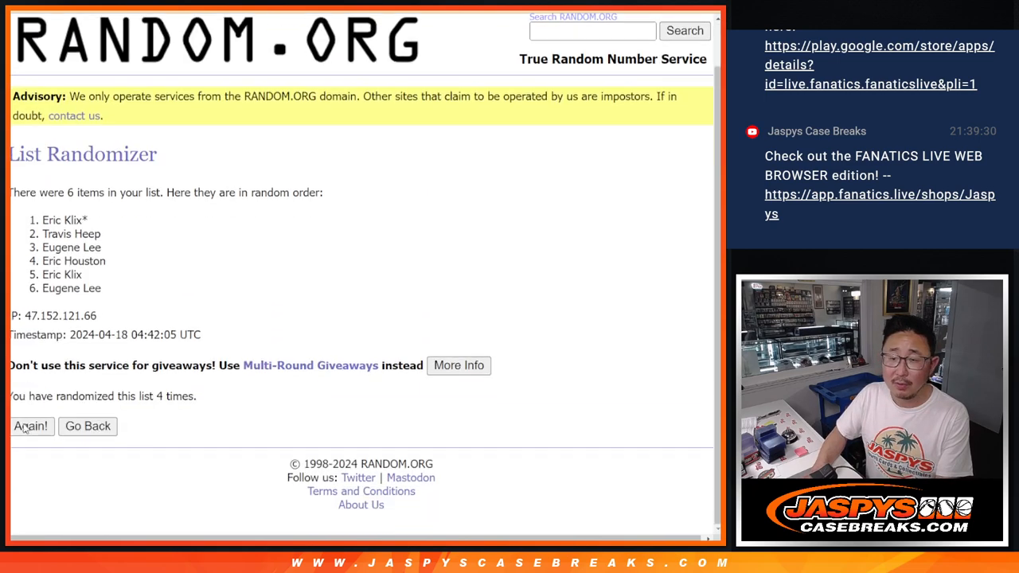
left_click(31, 426)
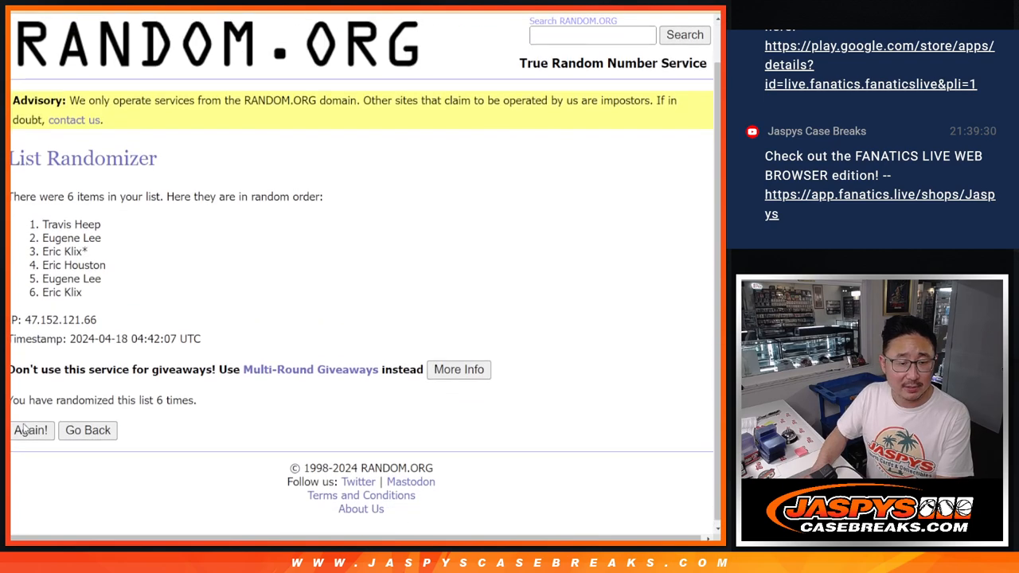
left_click(31, 429)
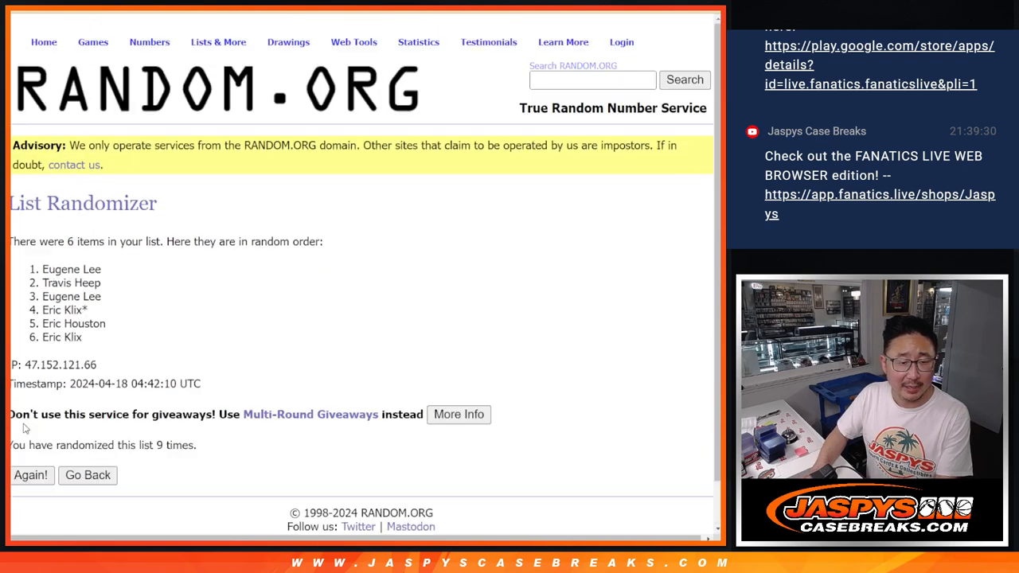
left_click(31, 474)
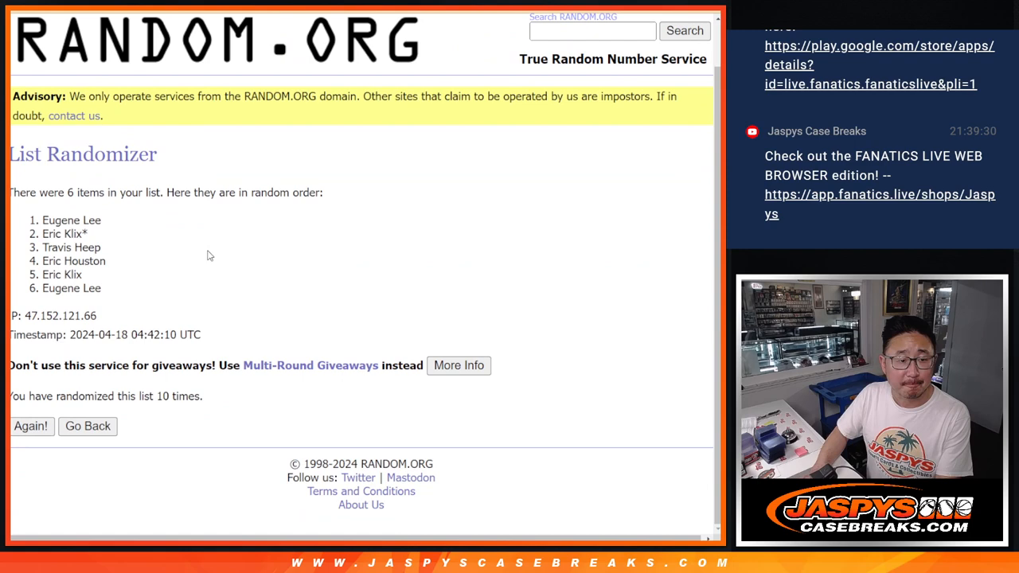
left_click(31, 426)
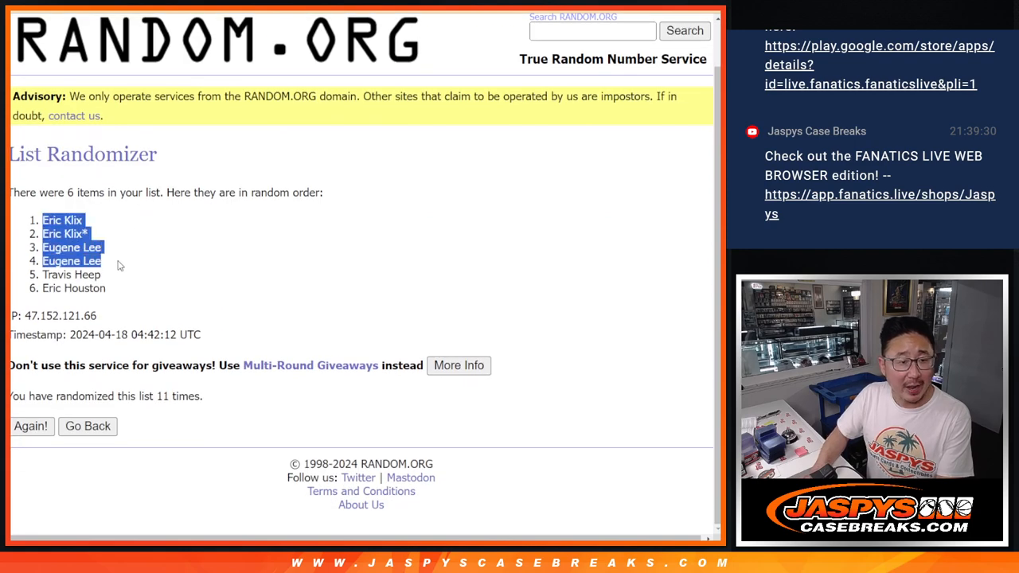
mouse_move(203, 292)
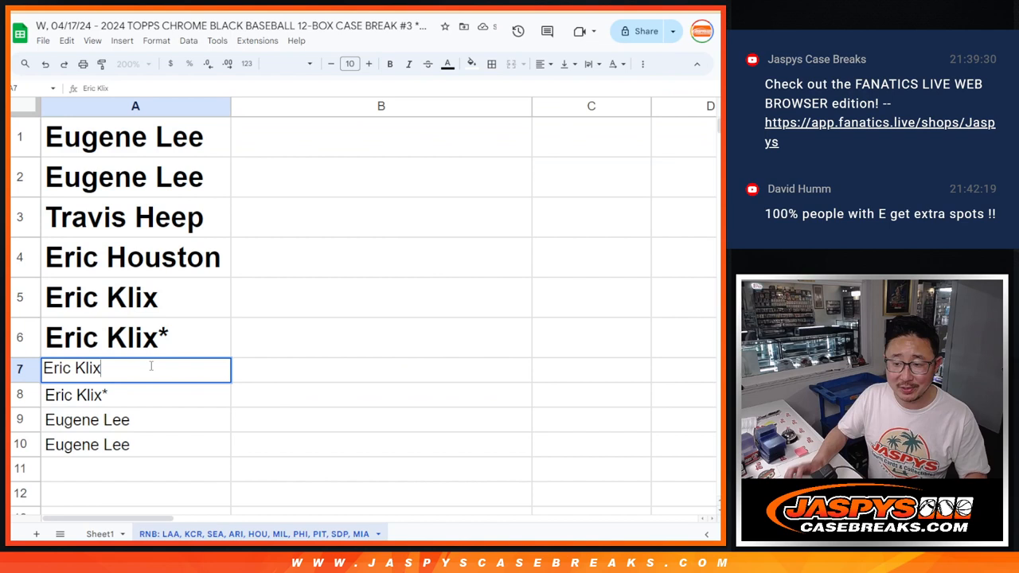
Mark the extra-spot names with symbols and select all ten names in A1:A10.
type("*")
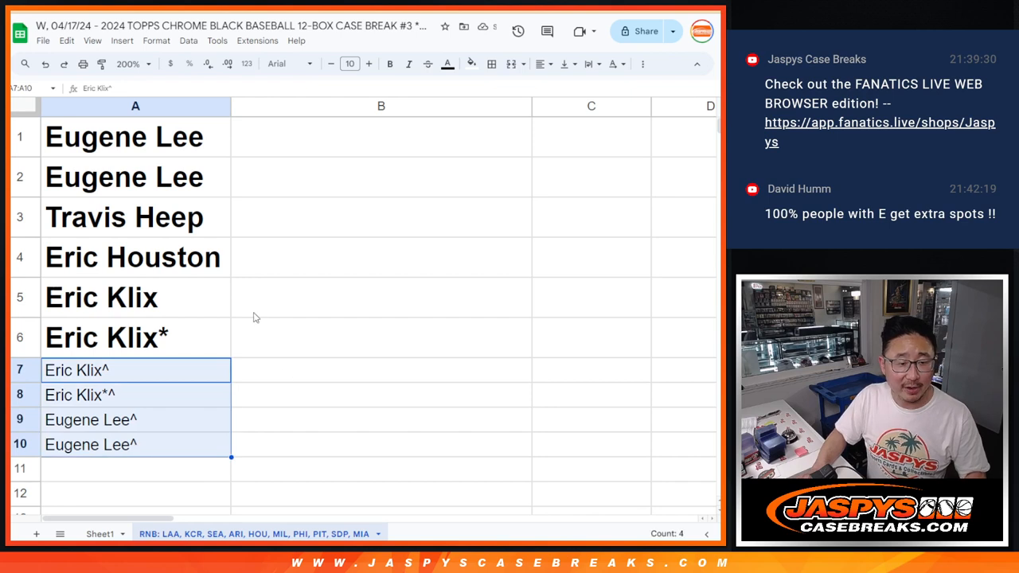
left_click(380, 258)
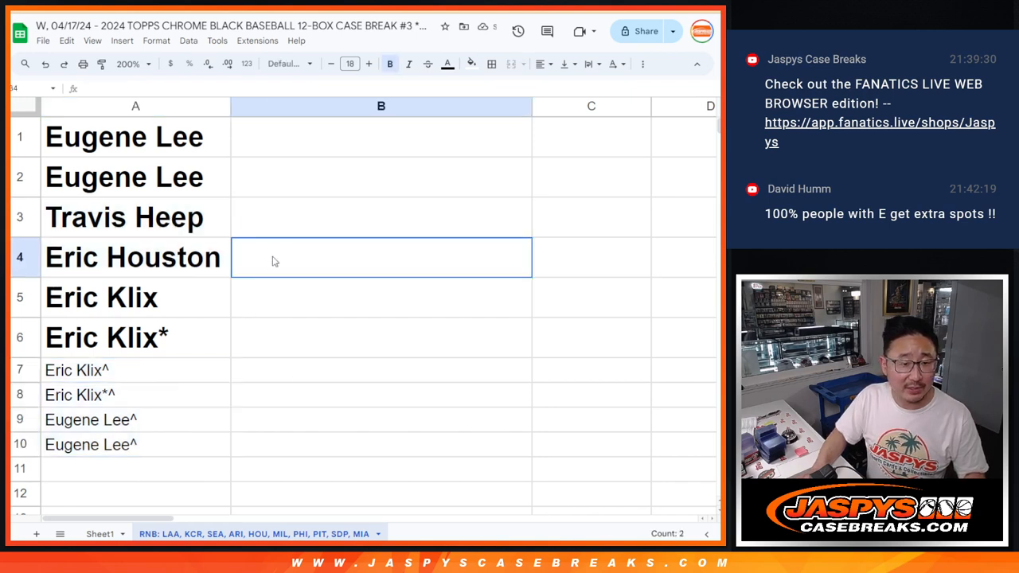
left_click_drag(135, 136, 135, 444)
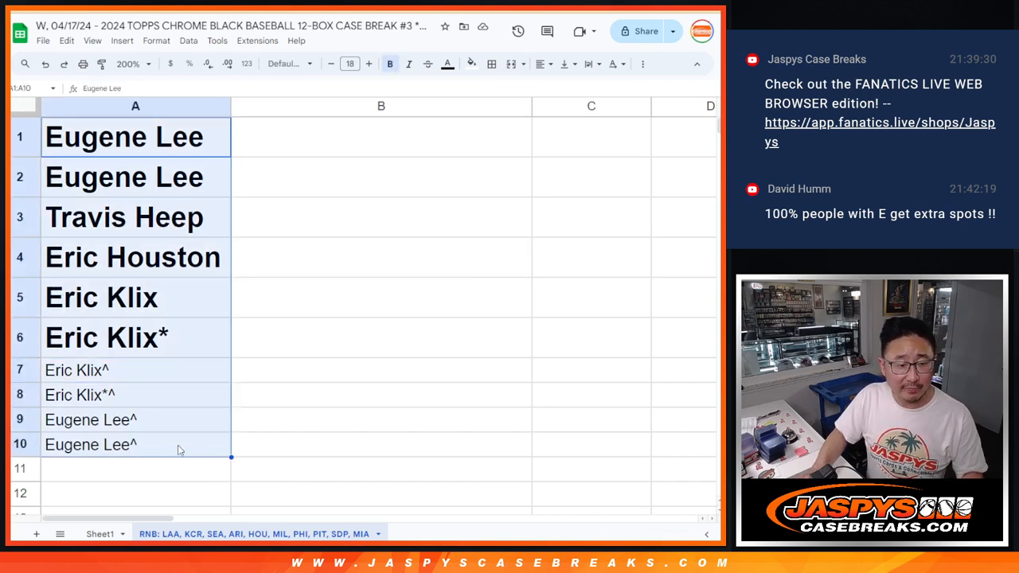
key("Delete")
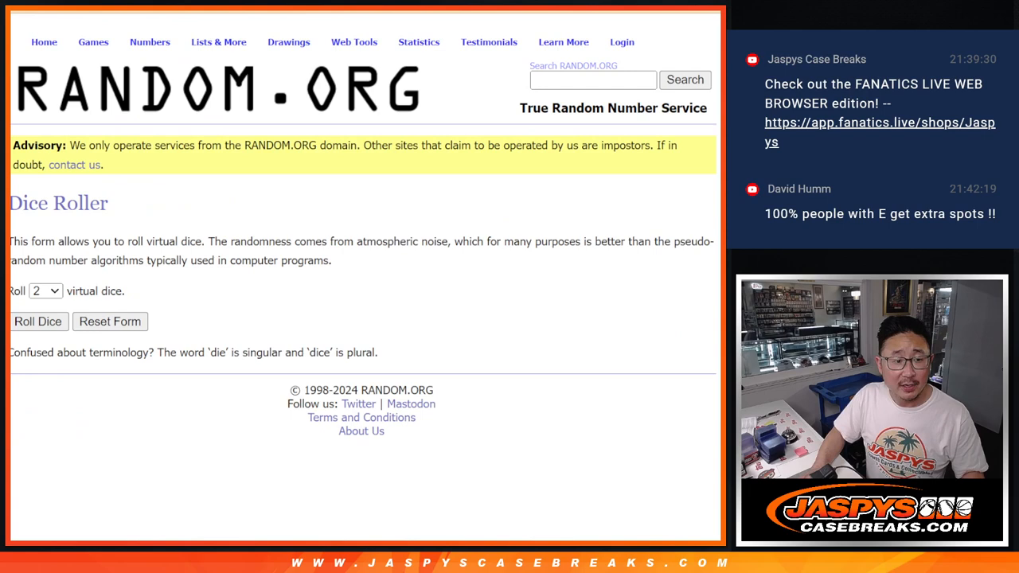
Copy the shuffled names, then reshuffle the 0–9 numbers and select them.
left_click(37, 321)
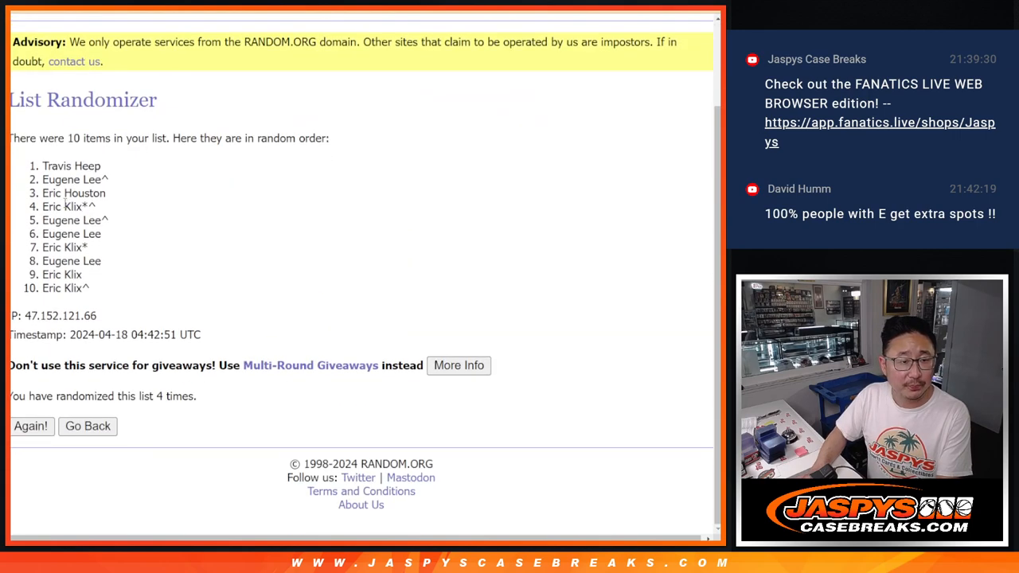
left_click_drag(44, 166, 90, 289)
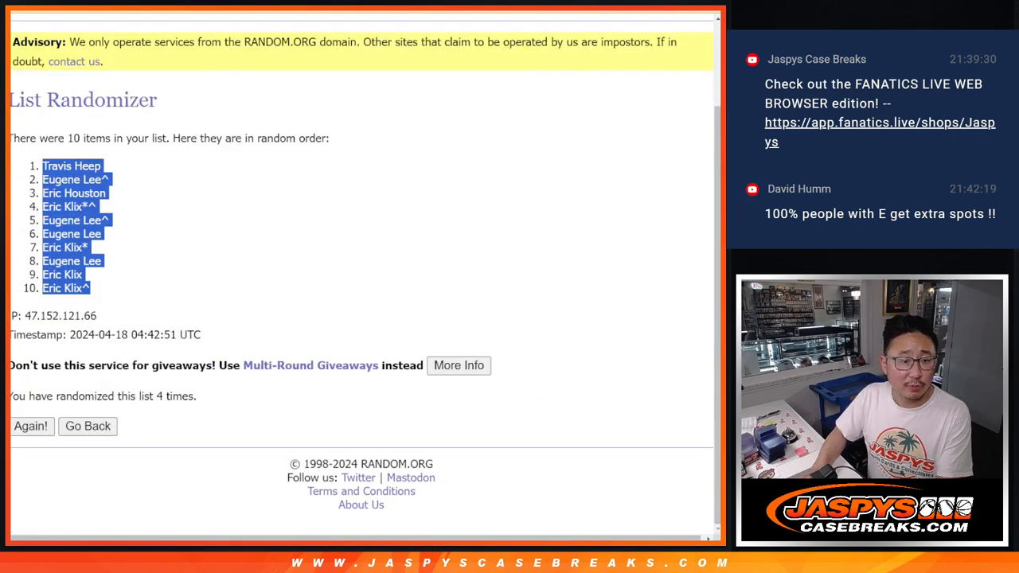
left_click(30, 426)
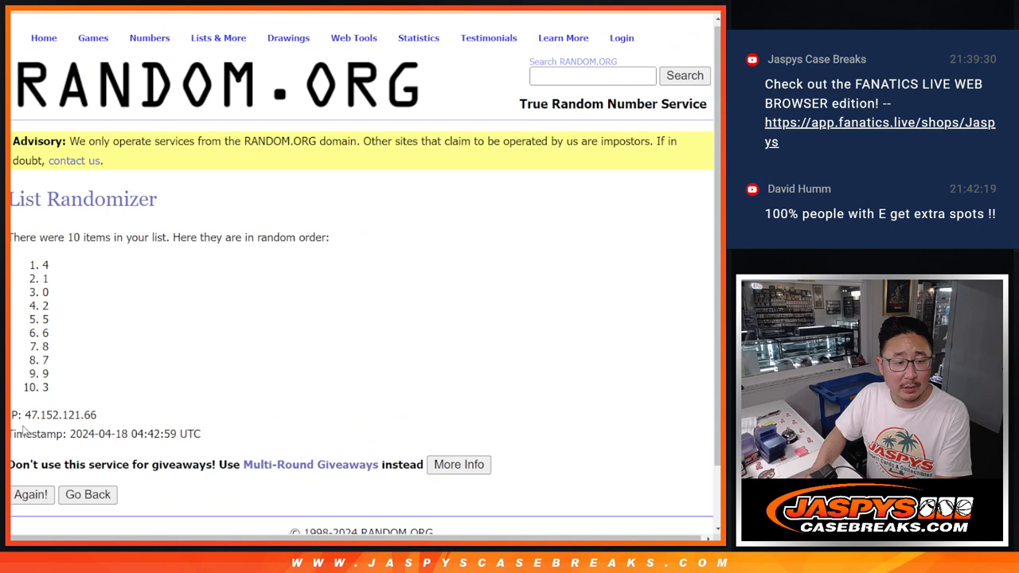
left_click(31, 494)
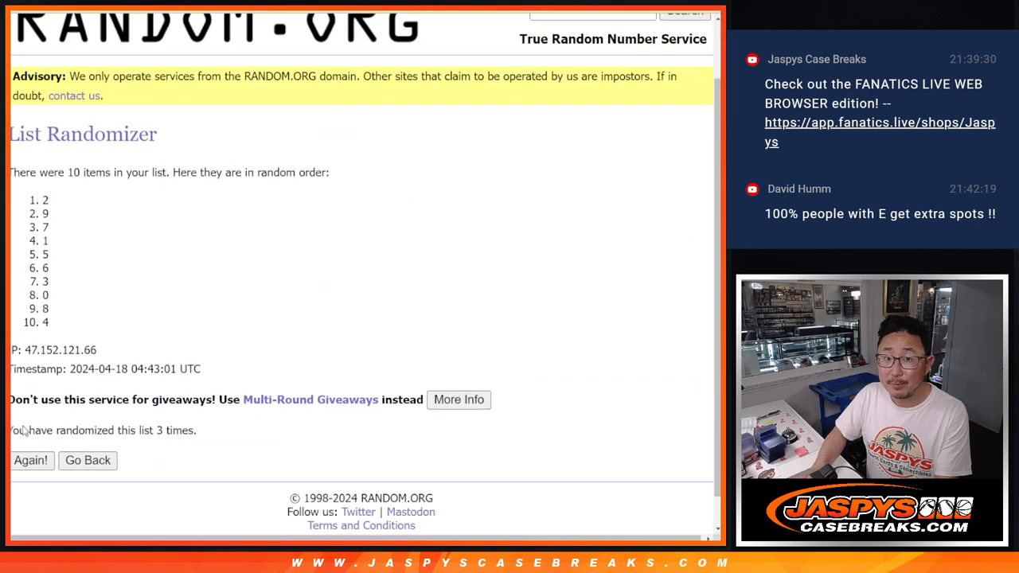
left_click(31, 460)
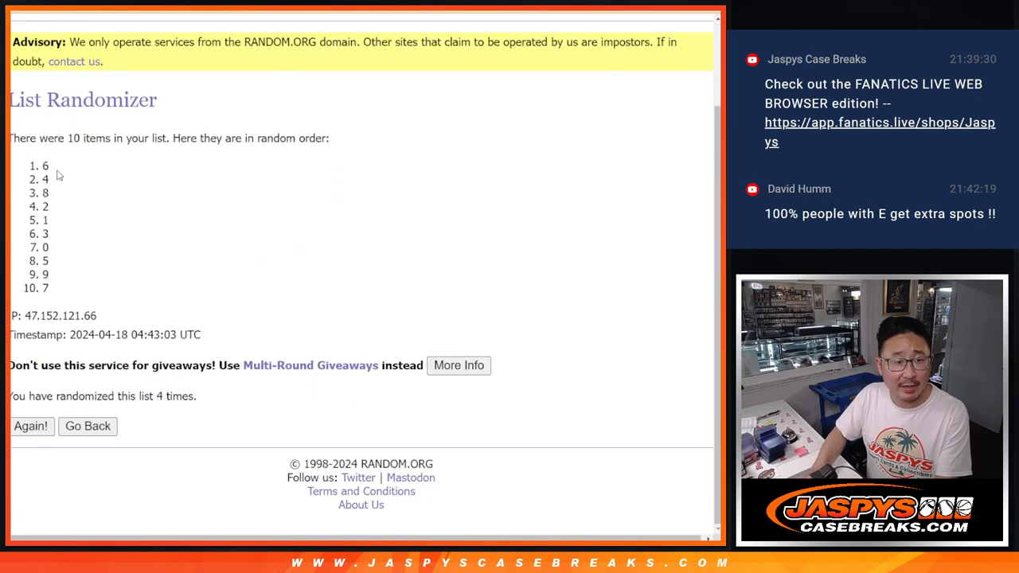
left_click_drag(45, 164, 46, 291)
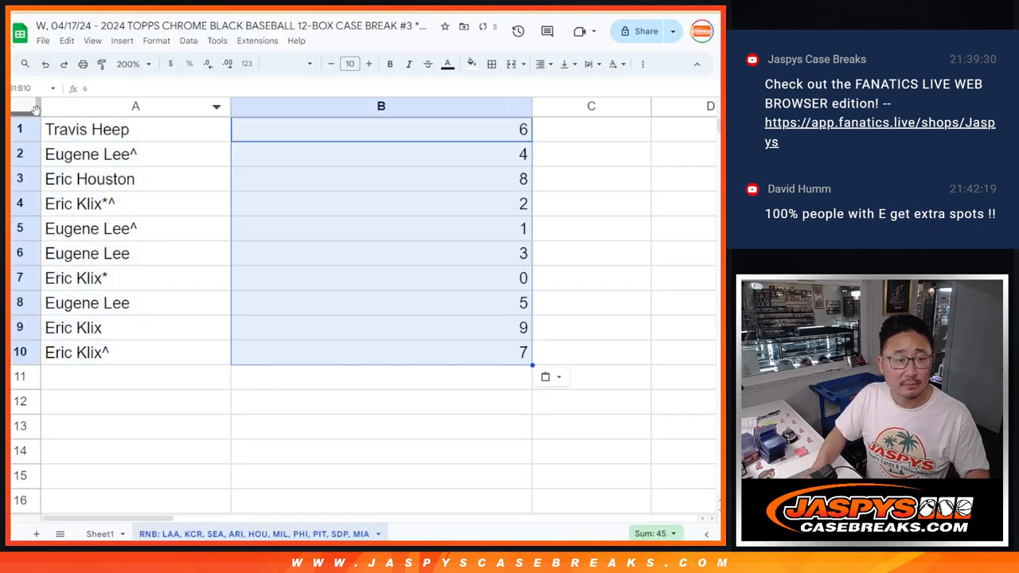
Enlarge the sheet text, fit the columns, and review the name entries.
left_click(135, 129)
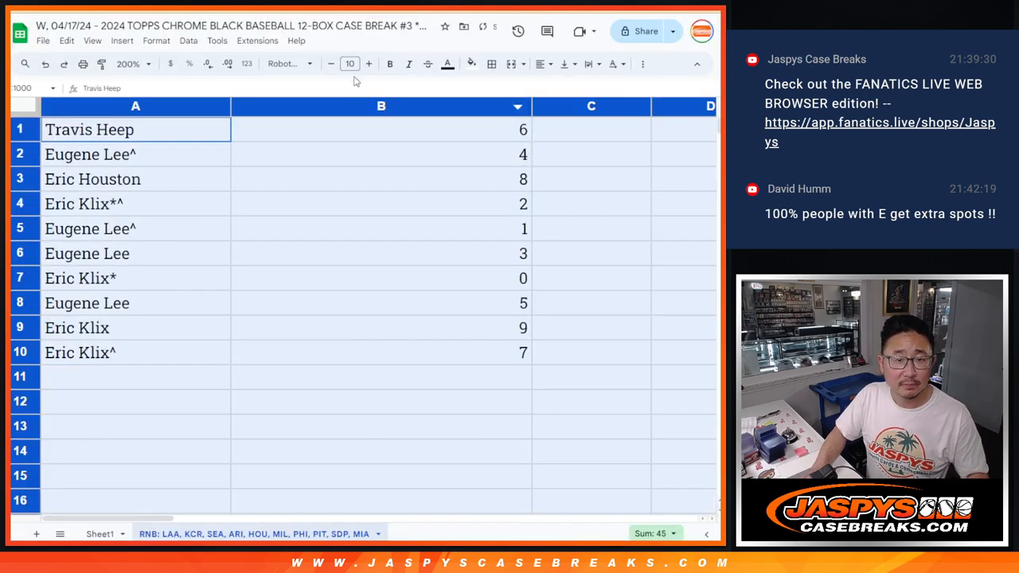
left_click(369, 63)
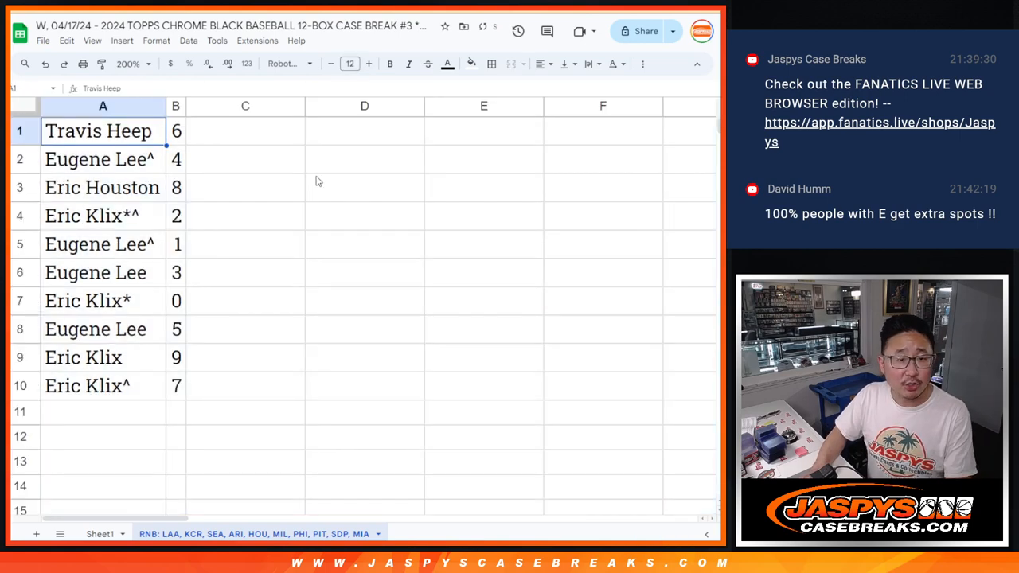
left_click(102, 187)
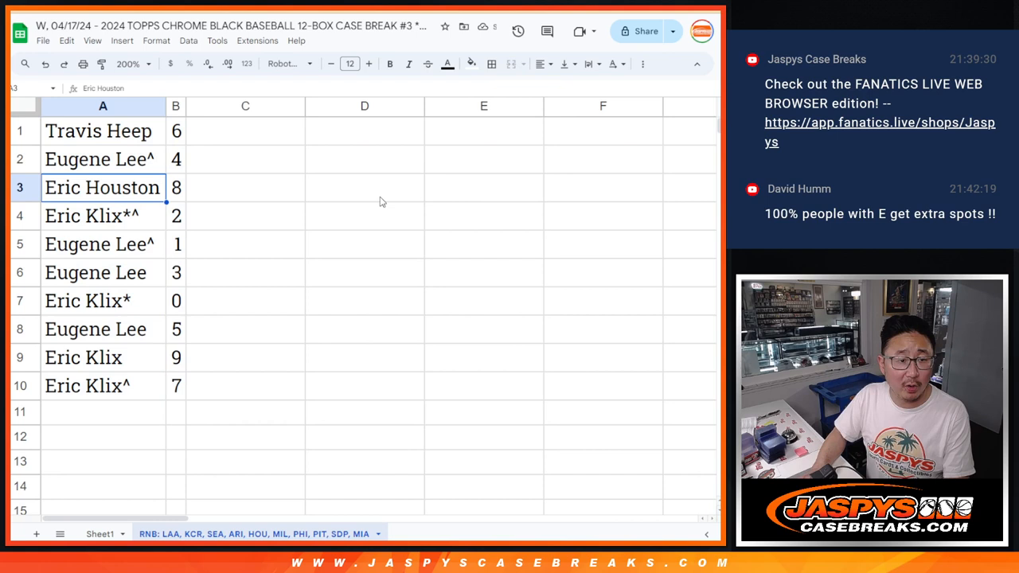
left_click(103, 244)
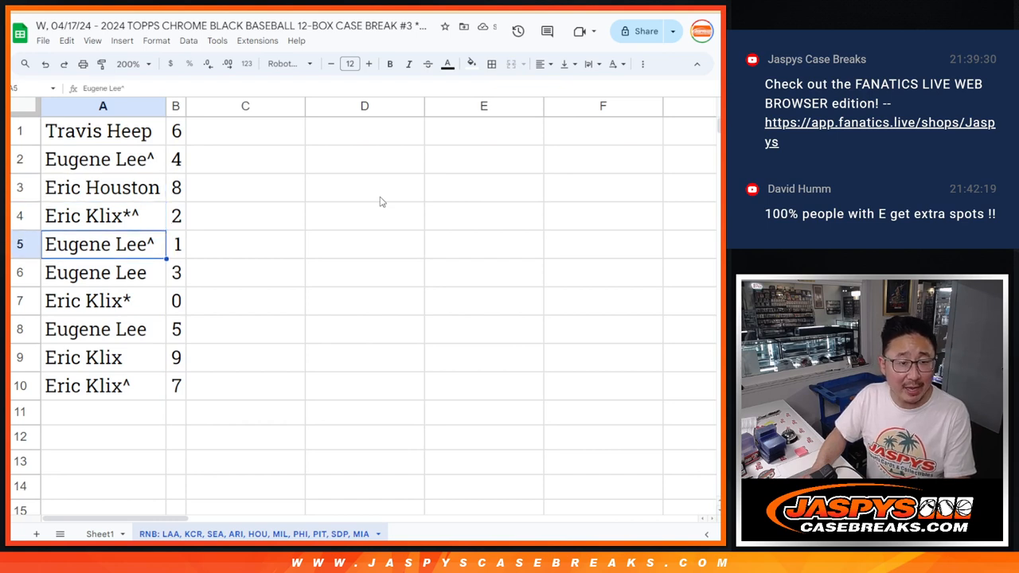
left_click(103, 301)
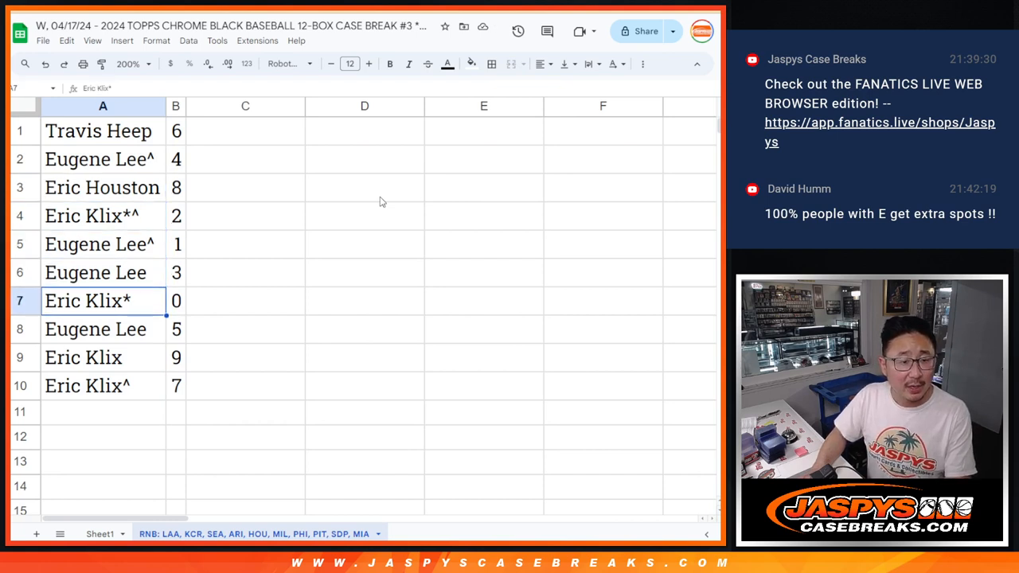
left_click(102, 329)
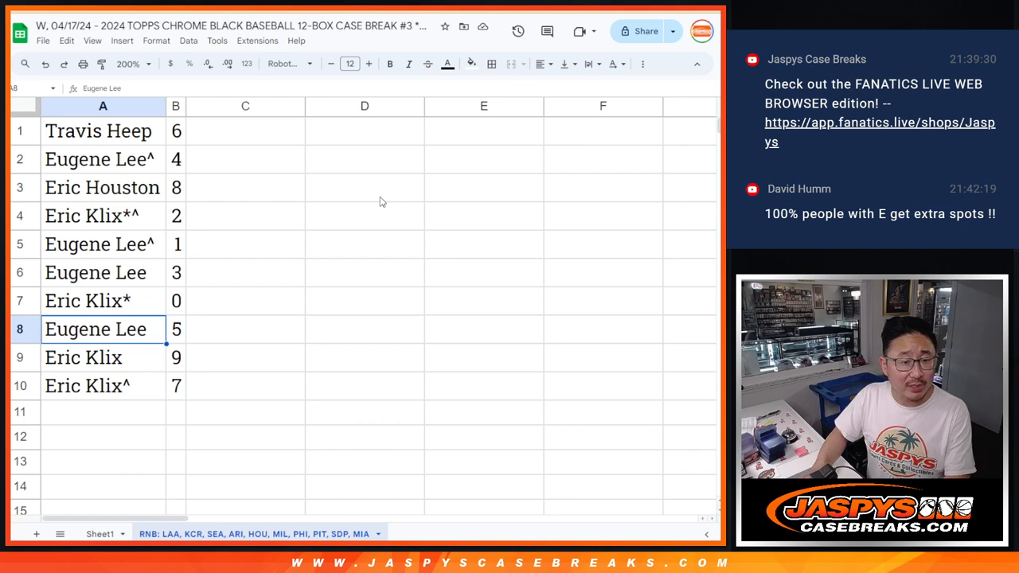
Sort the rows by number from 0 to 9 and border every table cell.
left_click(176, 301)
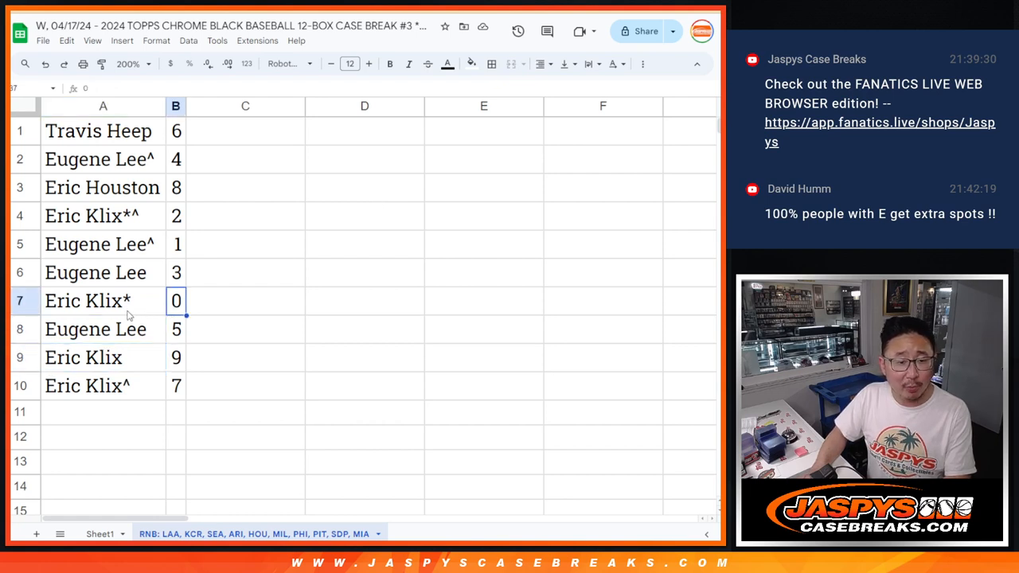
left_click(87, 300)
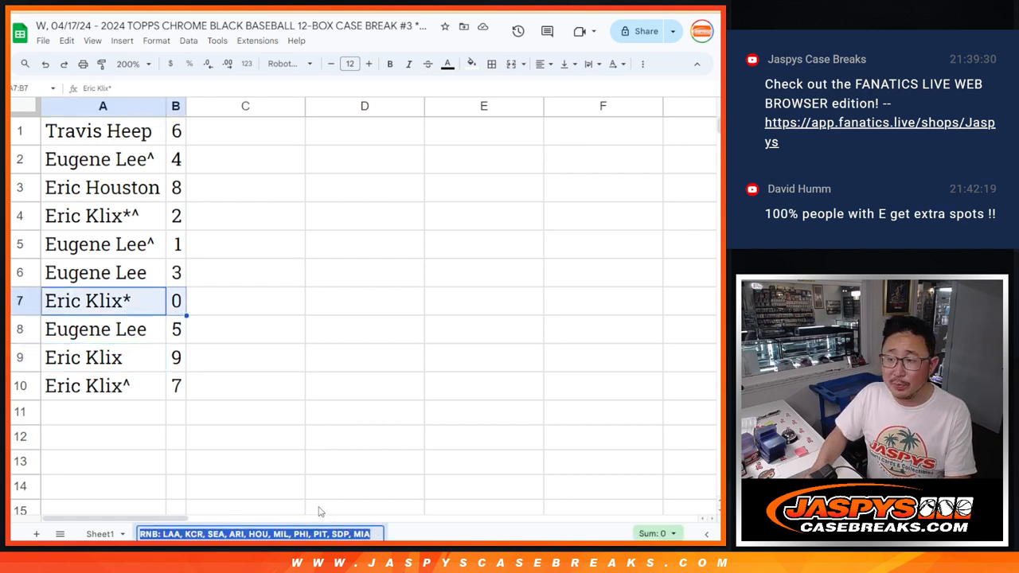
left_click(245, 272)
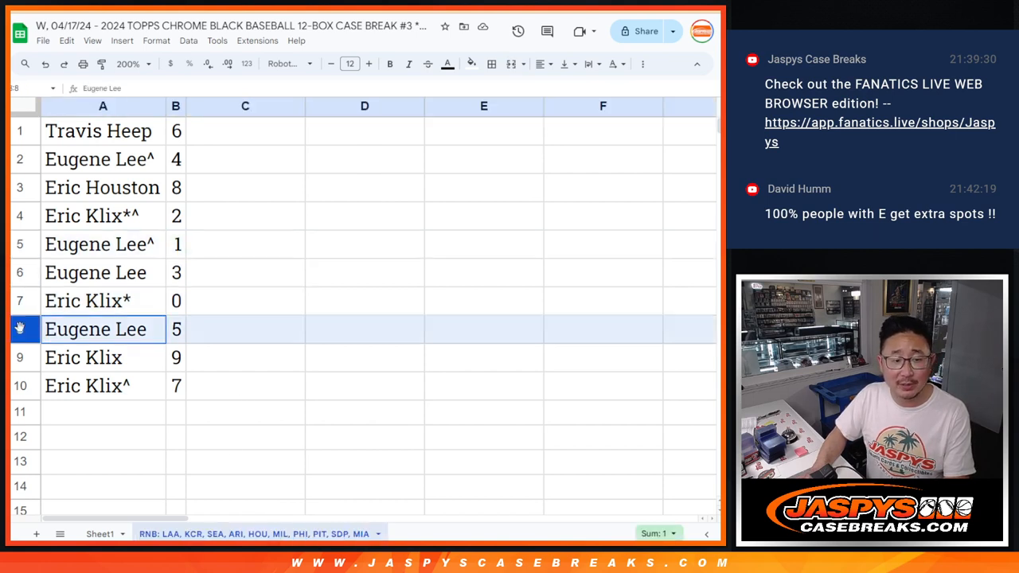
left_click(88, 385)
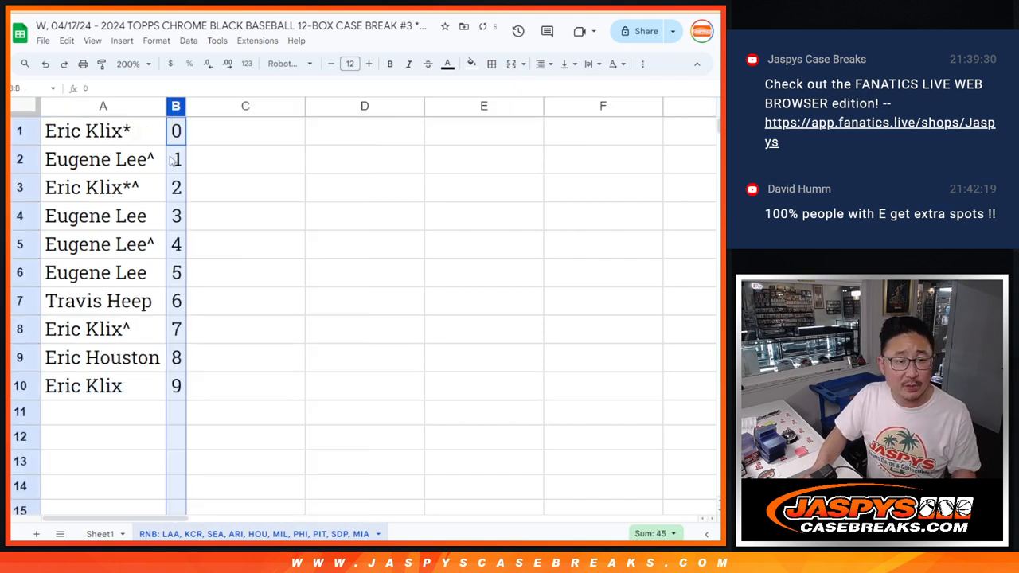
left_click(491, 64)
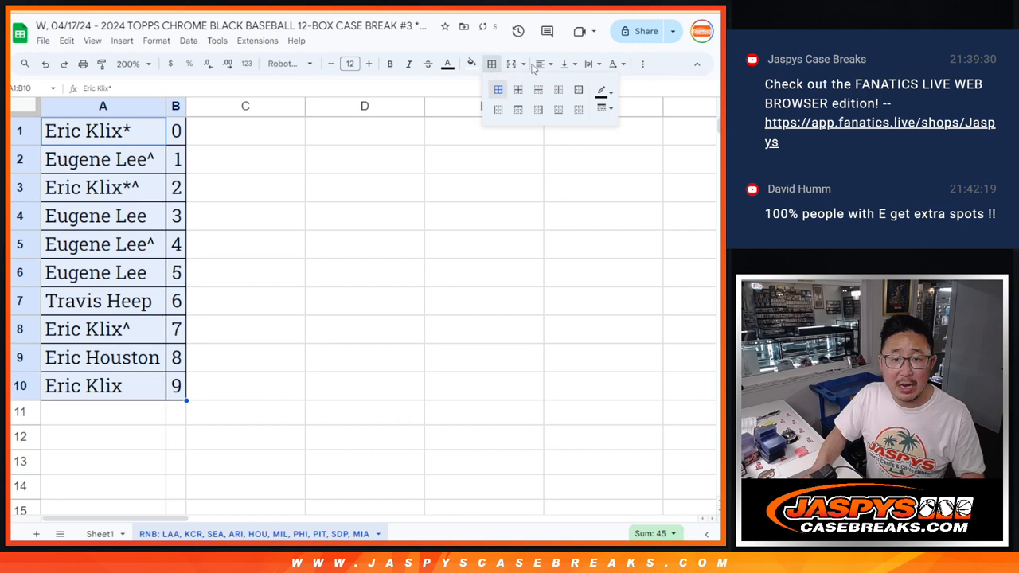